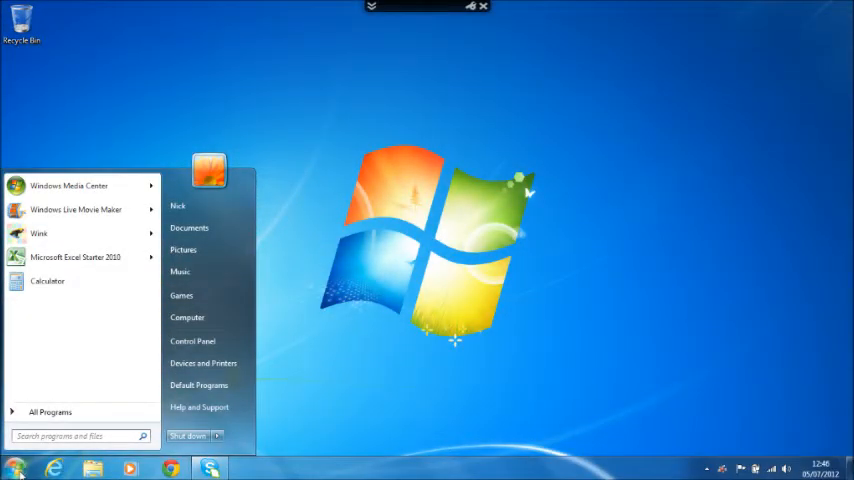
Step: Launch Windows Live Movie Maker from the Start menu's All Programs list
click(50, 411)
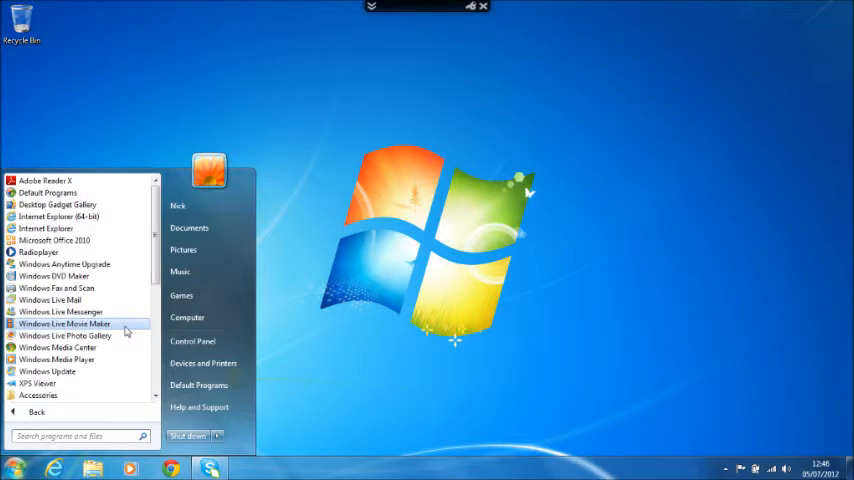
click(64, 323)
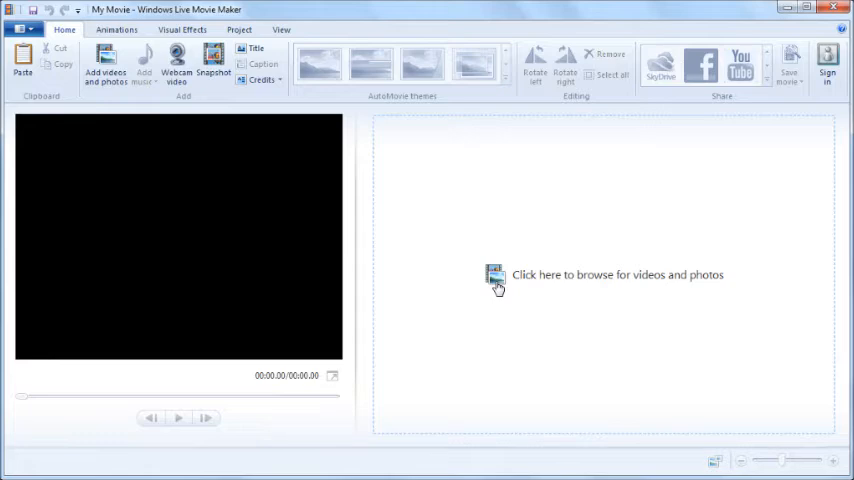
click(497, 279)
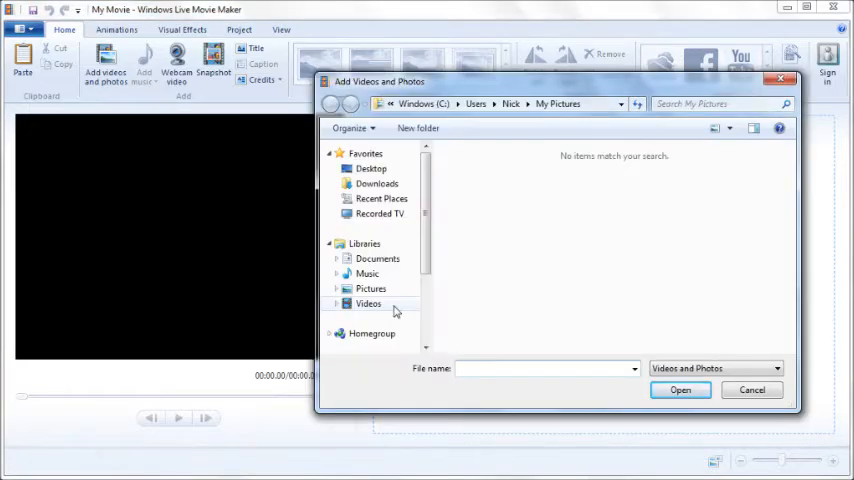
click(369, 303)
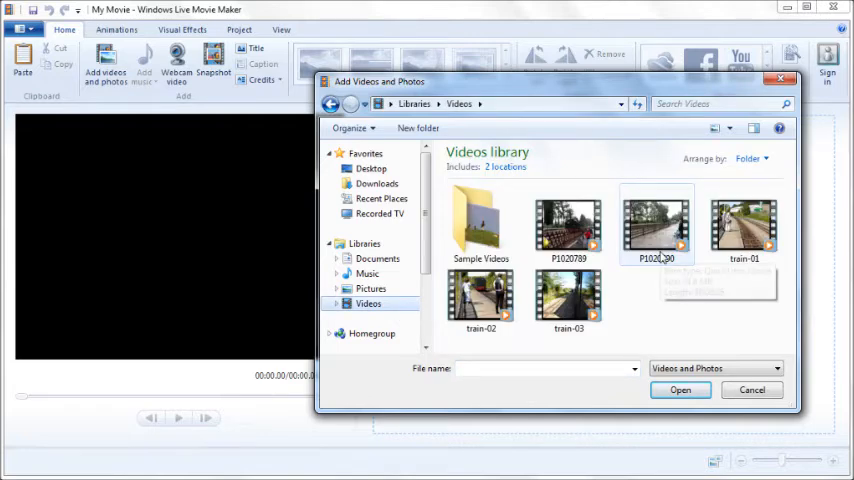
click(569, 297)
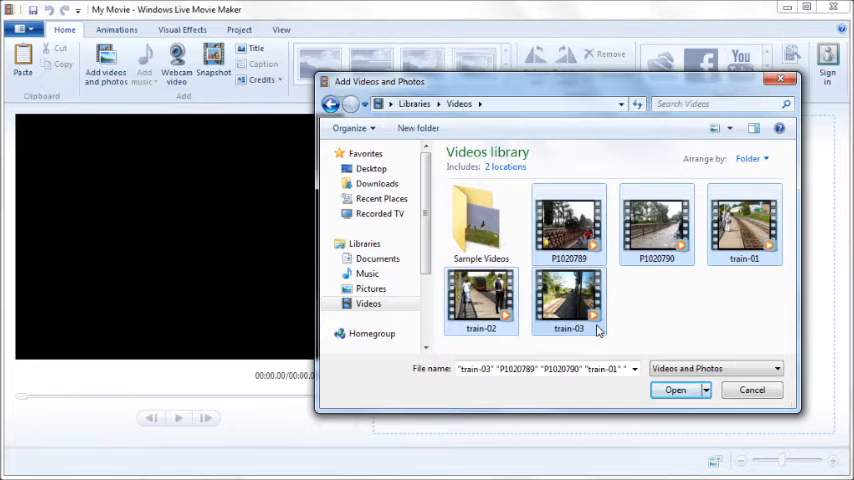
mouse_move(681, 390)
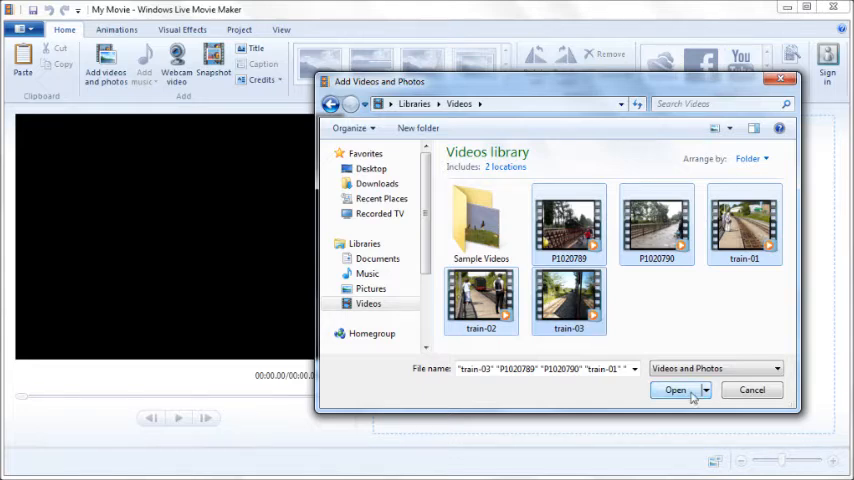
click(675, 390)
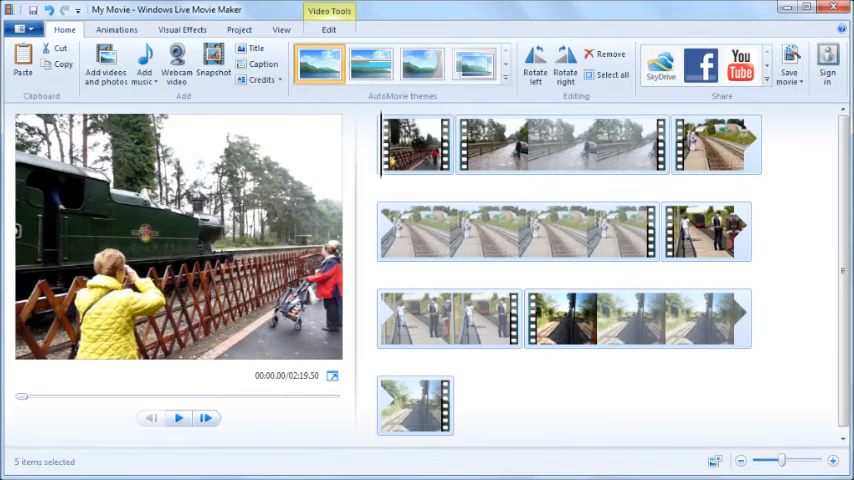
click(22, 28)
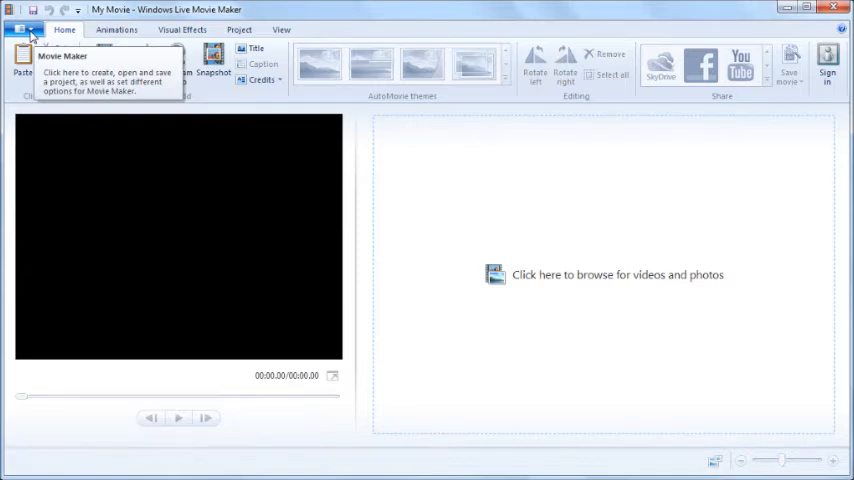
Step: Choose Import from device and acknowledge the Photo Gallery import message
click(22, 28)
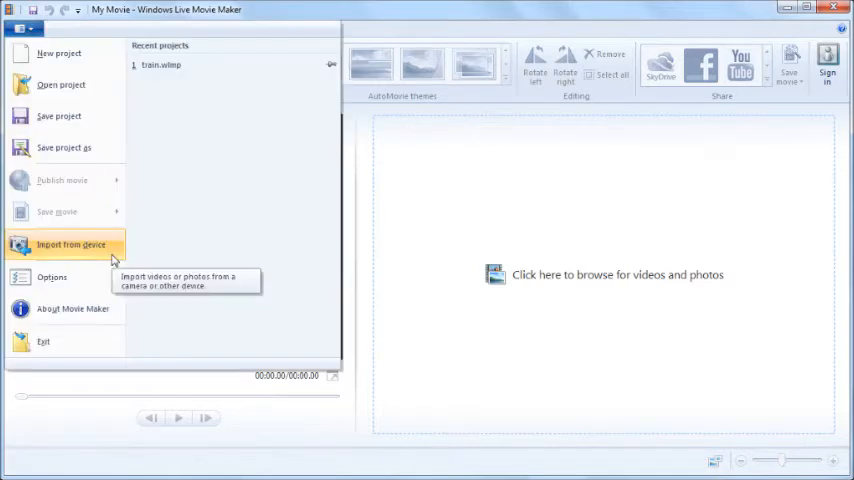
click(70, 244)
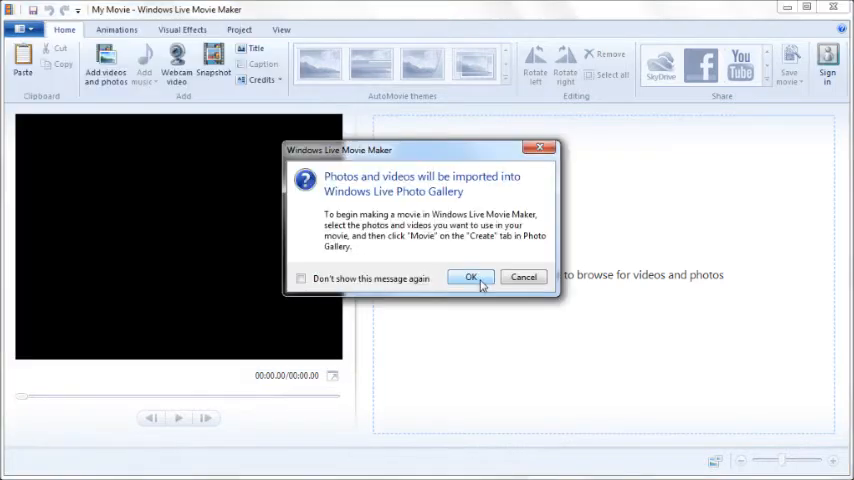
click(470, 277)
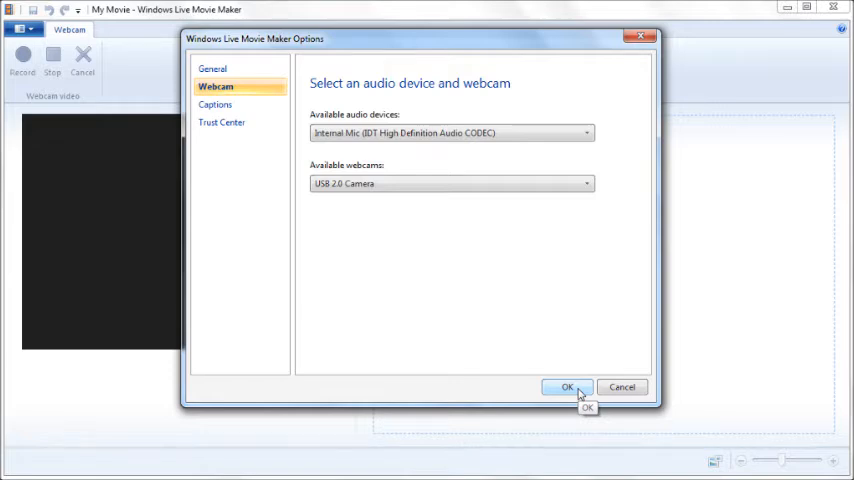
Step: Record a roughly 25-second webcam clip and save it as the storyboard's first clip
click(567, 388)
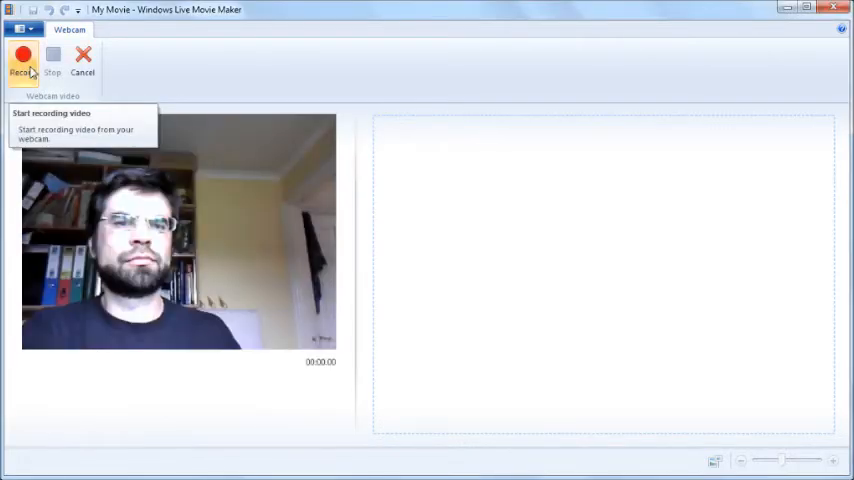
click(22, 58)
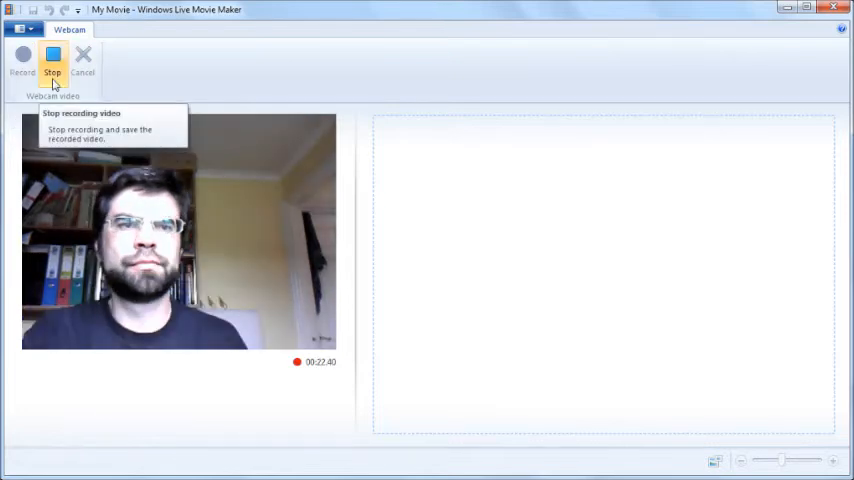
click(52, 60)
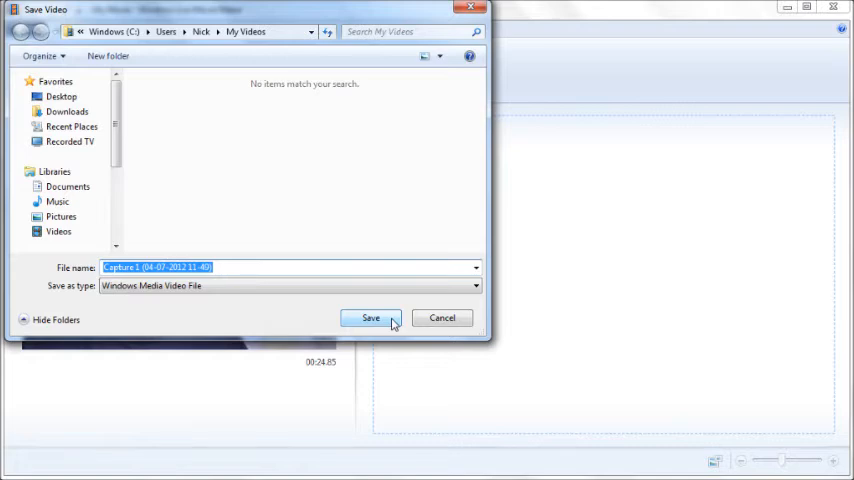
click(370, 317)
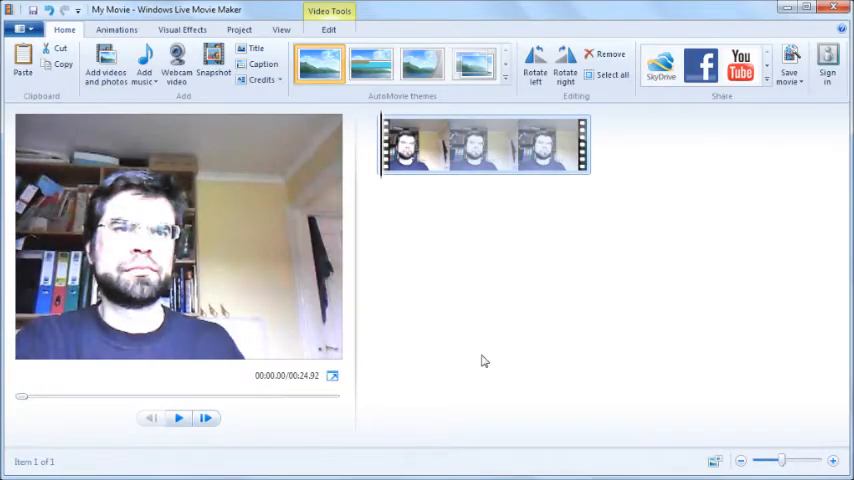
click(105, 65)
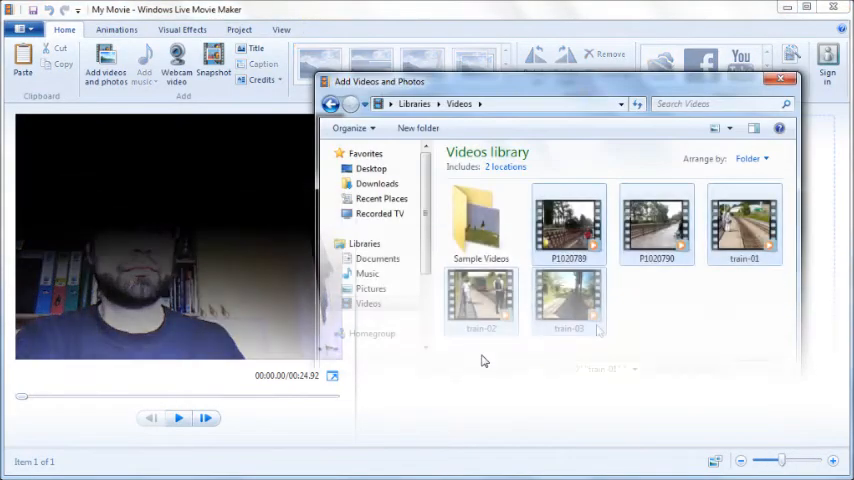
Step: Add the five train clips from the Videos library, bringing the movie to 2:19.50
click(568, 300)
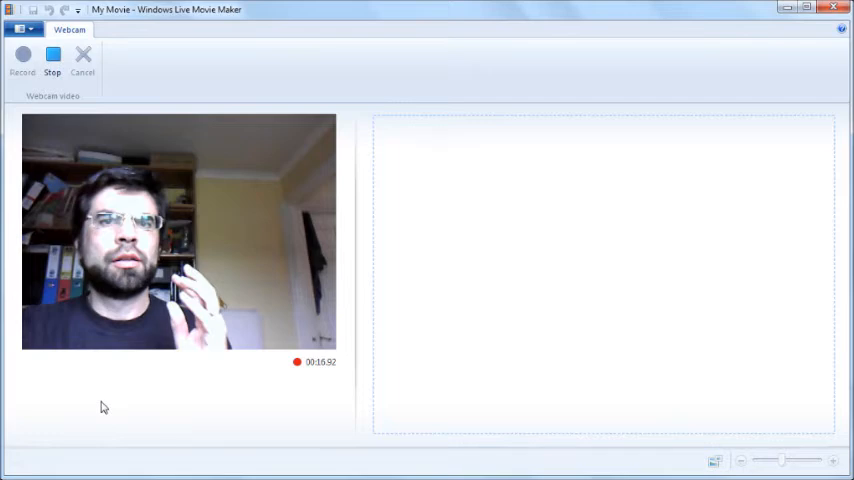
click(52, 60)
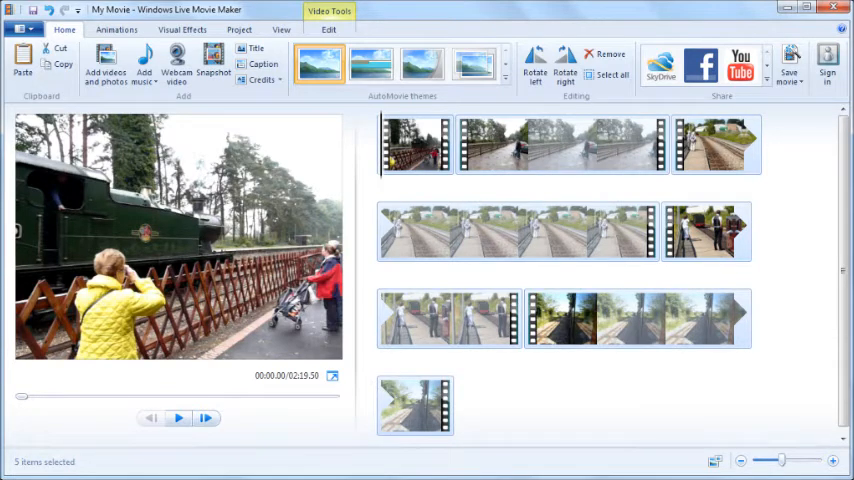
Step: Split the rainy-platform clip at the playhead, giving six clips and a 2:15 movie
click(239, 29)
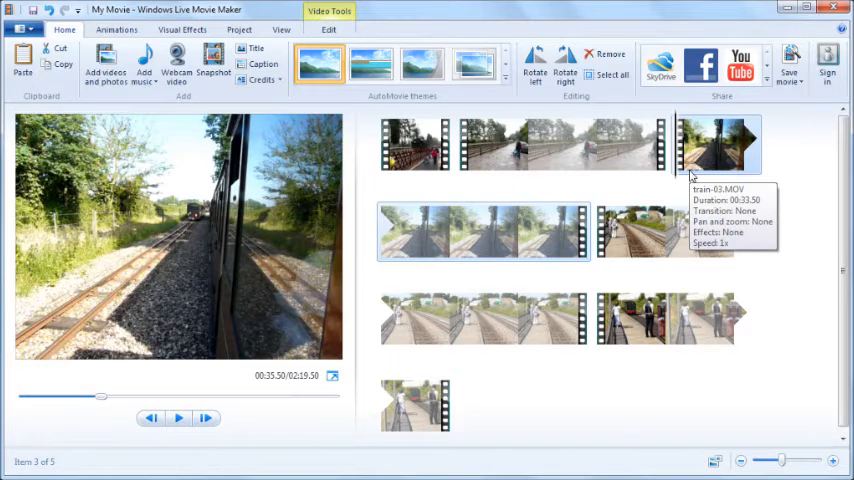
click(22, 29)
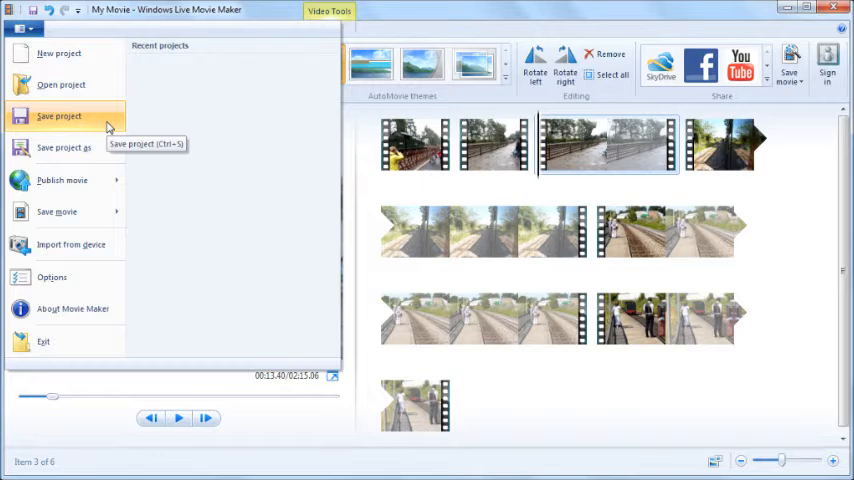
click(59, 116)
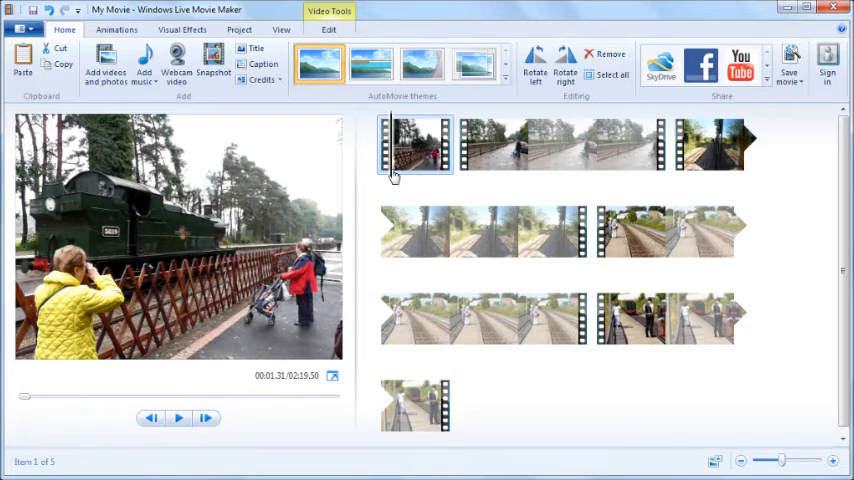
Step: Set the first clip's end point at the playhead, shortening the movie to 2:15.06
right_click(415, 145)
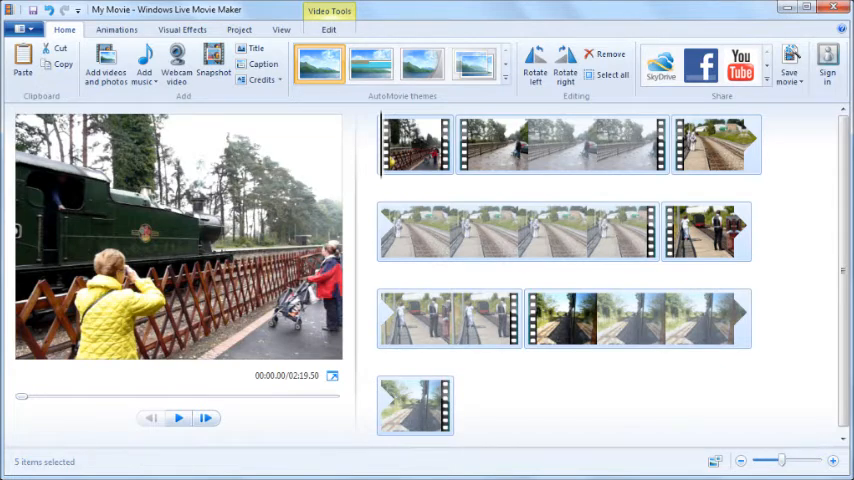
click(51, 10)
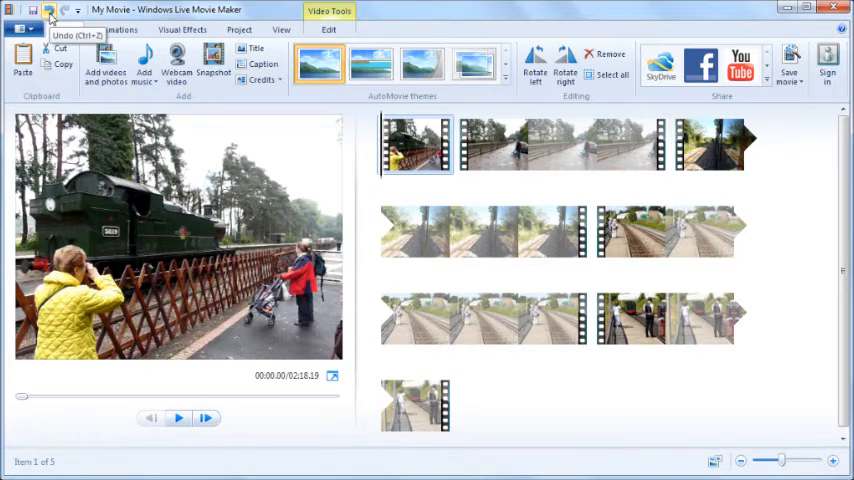
click(424, 145)
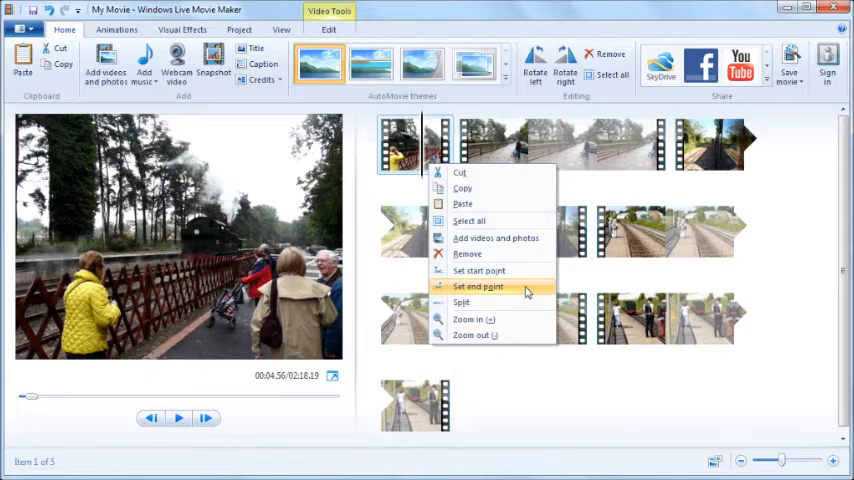
click(477, 287)
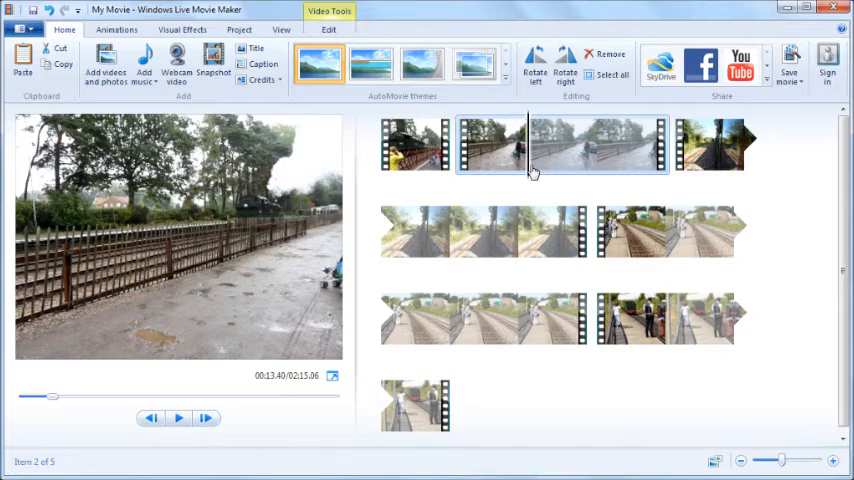
Step: Split the second clip and drop unwanted footage, cutting the movie to 1:19.16
right_click(532, 170)
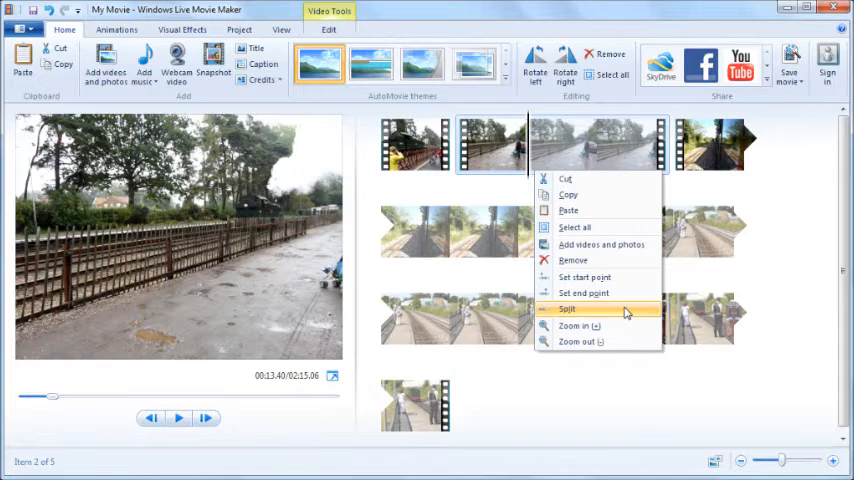
click(567, 308)
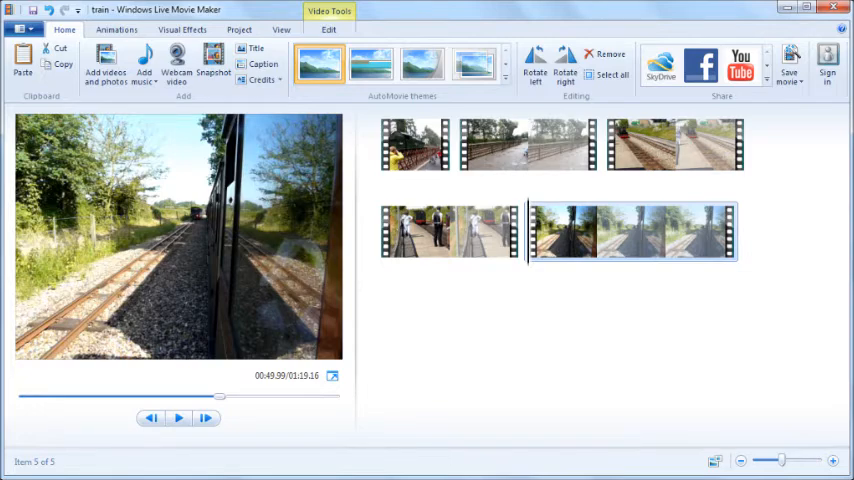
Step: Select all five clips of the 1:19.16 'train' movie with Select all
click(611, 74)
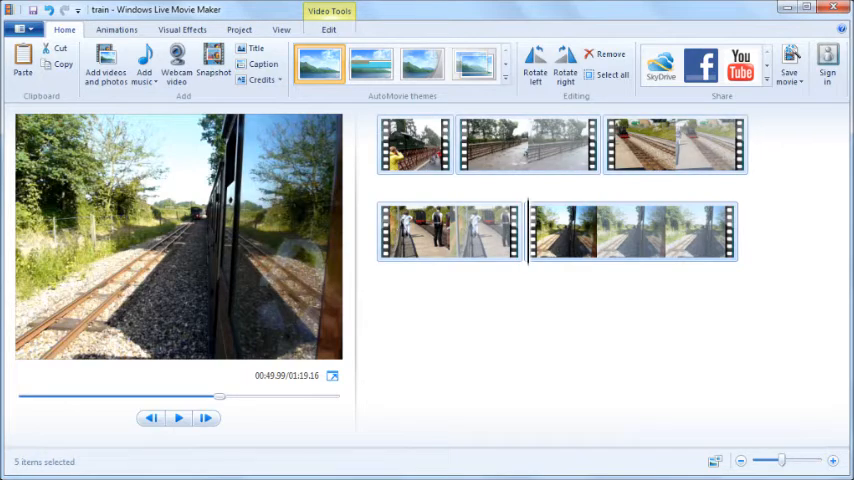
Step: Apply the first Shatters transition to all five clips, shortening the movie to 1:13.16
click(116, 29)
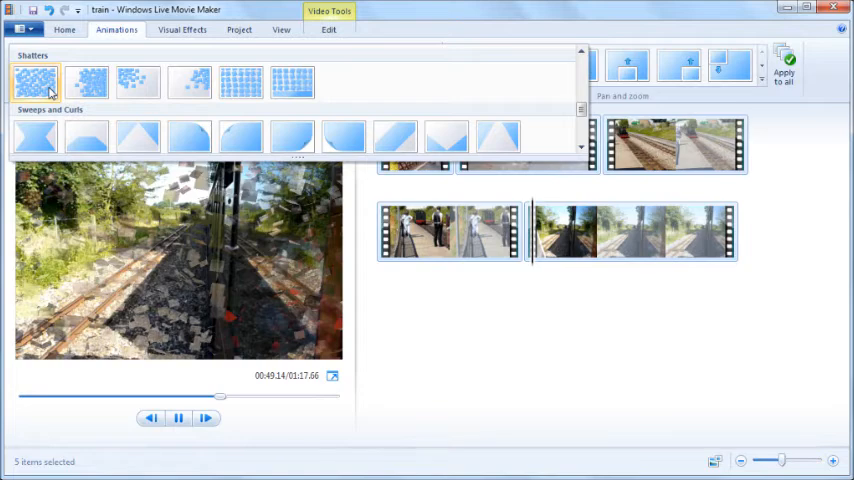
click(64, 29)
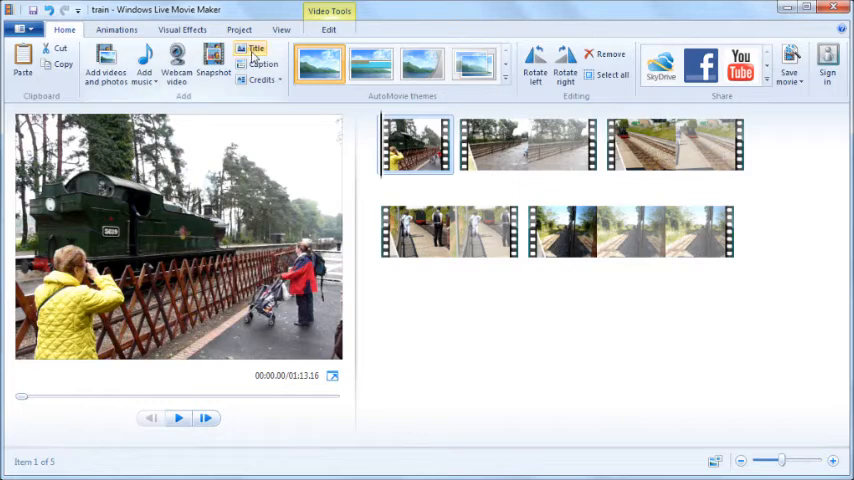
Step: Add a 'Norfolk Trains' title card at the start and pick a text animation
click(256, 52)
text(Norfolk Trains)
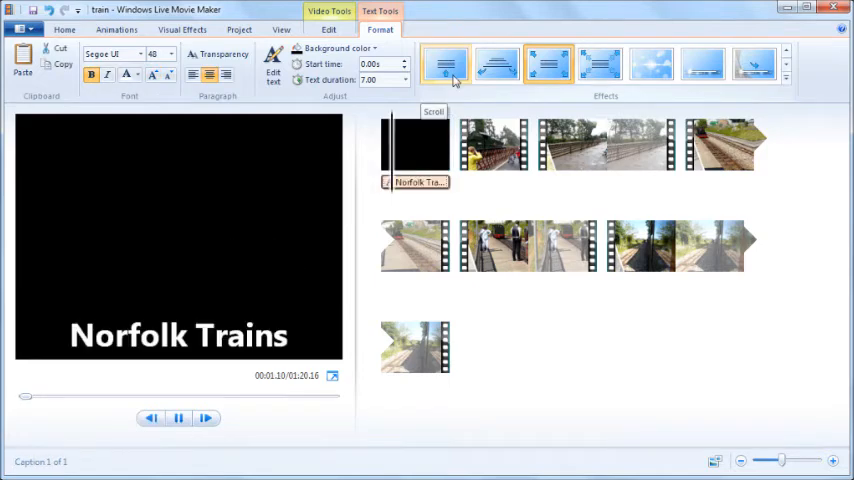
click(600, 63)
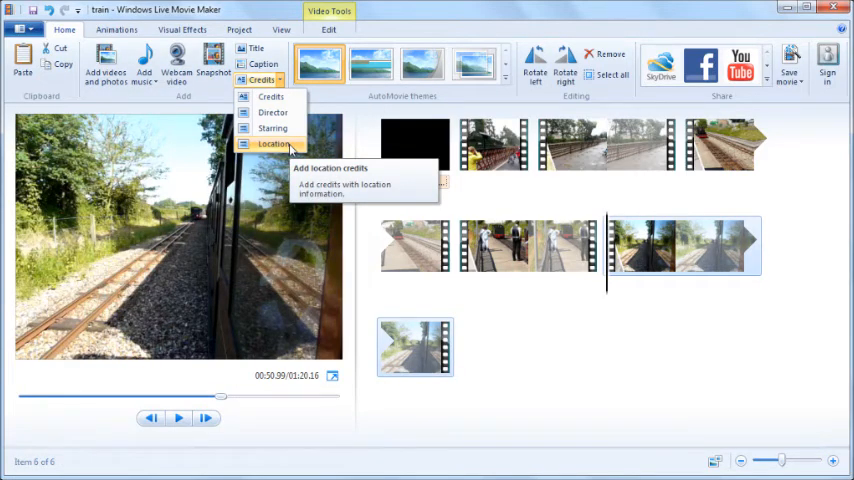
Step: Append a Location credits card ('FILMED O…') as the movie's closing item
click(276, 143)
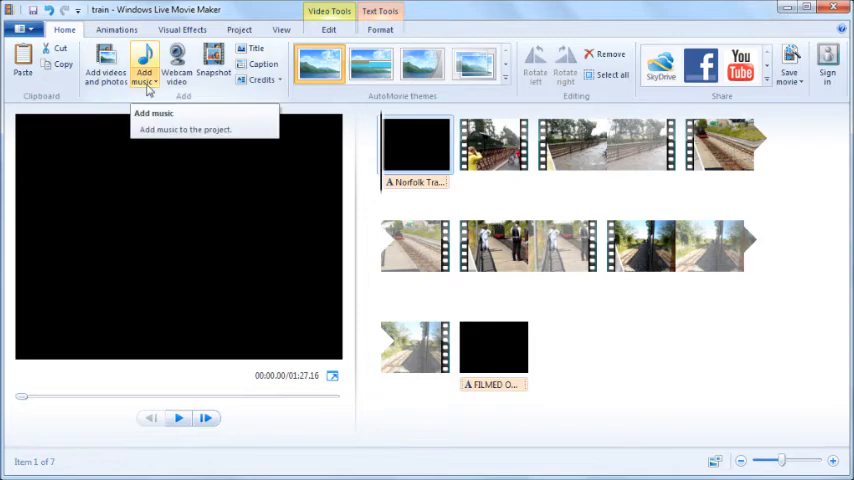
Step: Add Beethoven's Symphony No. 5 as background music across the whole movie
click(144, 63)
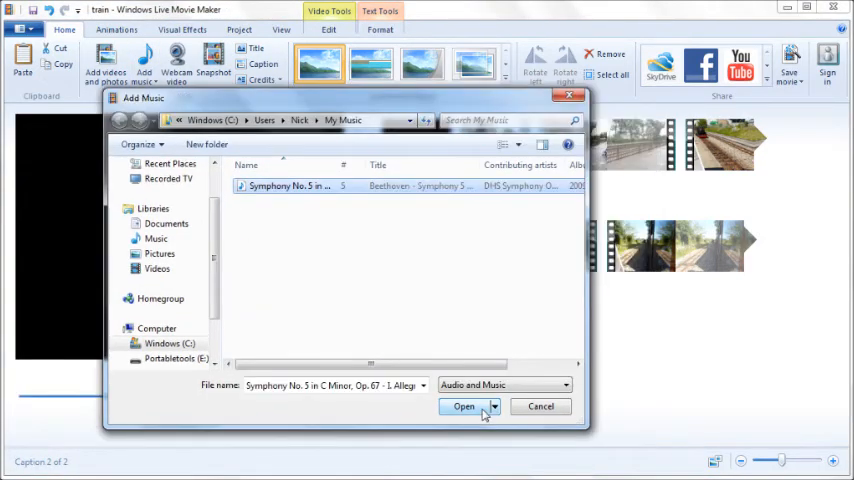
click(463, 406)
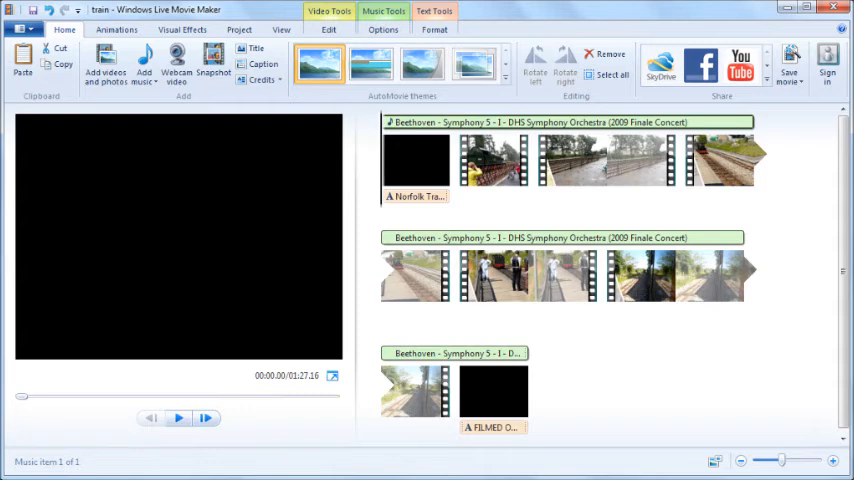
click(383, 29)
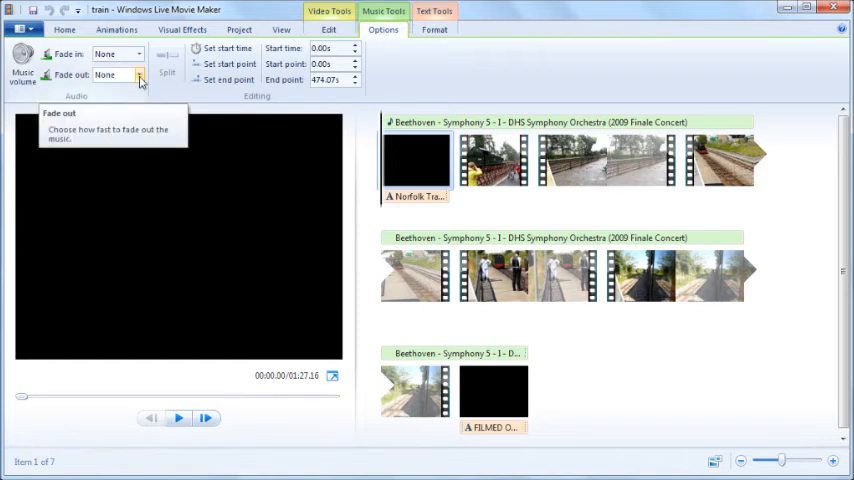
Step: Pick a fade-out speed for the Beethoven soundtrack
click(139, 75)
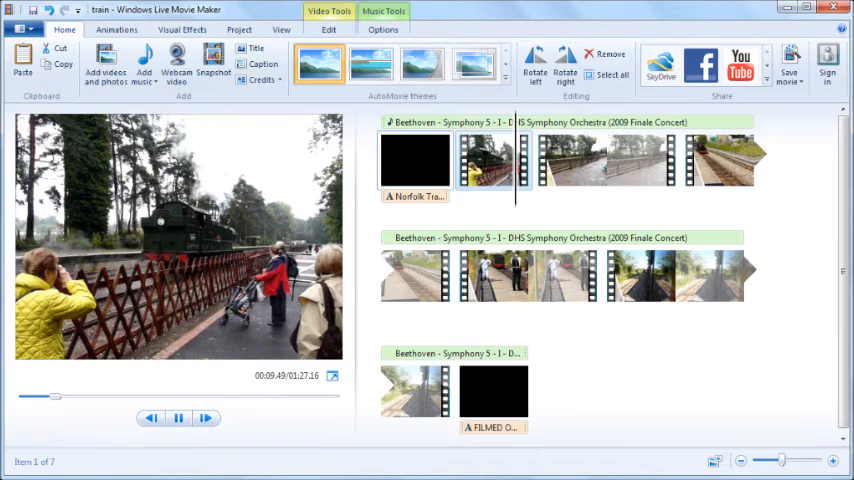
Step: Adjust the Audio mix balance between clip sound and music, then play from the title
click(239, 29)
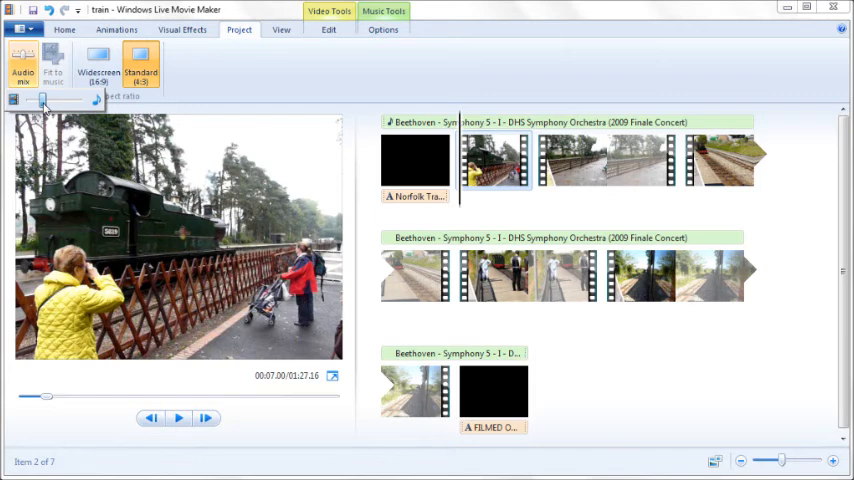
click(64, 29)
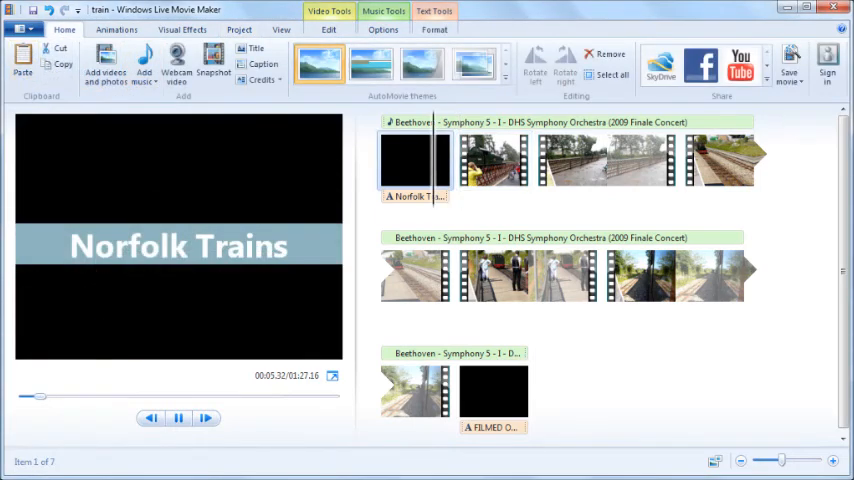
click(20, 28)
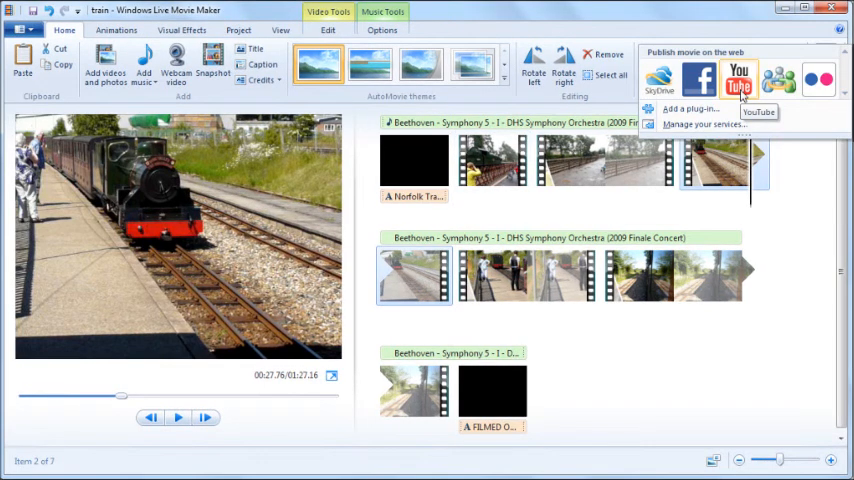
Step: Try publishing to YouTube, cancel, and bring up the Save movie options
click(740, 78)
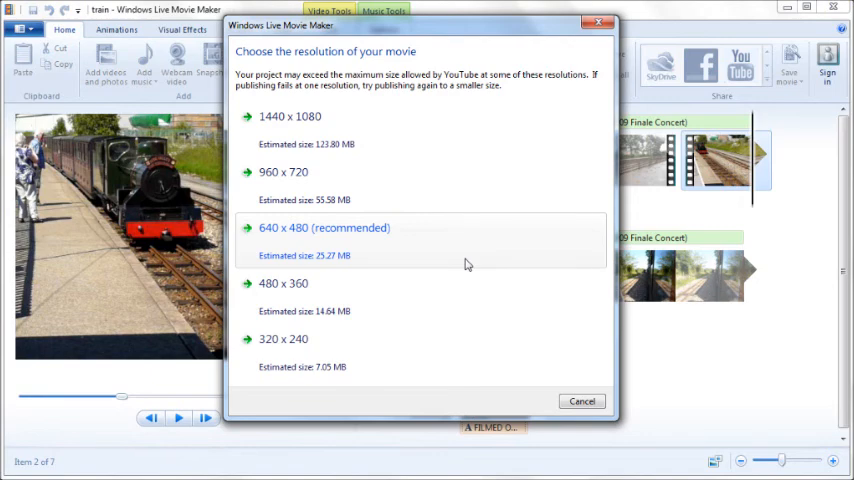
click(324, 228)
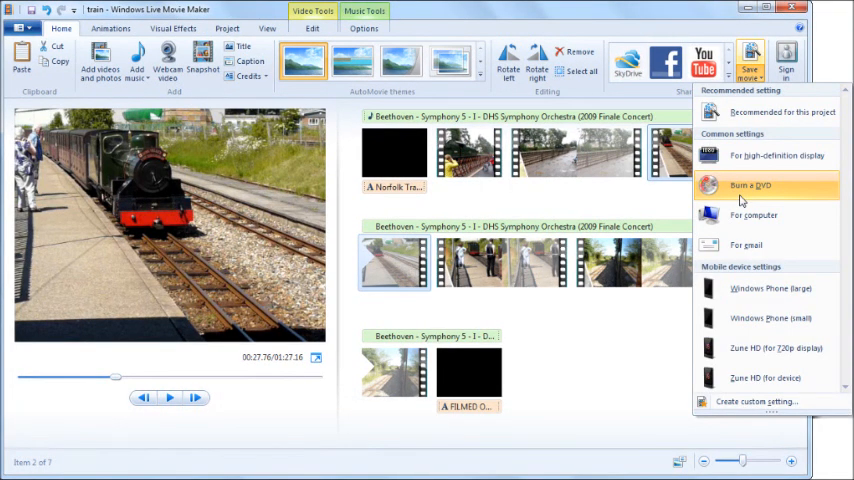
Step: Save the movie as 'train' for burning to DVD
click(749, 185)
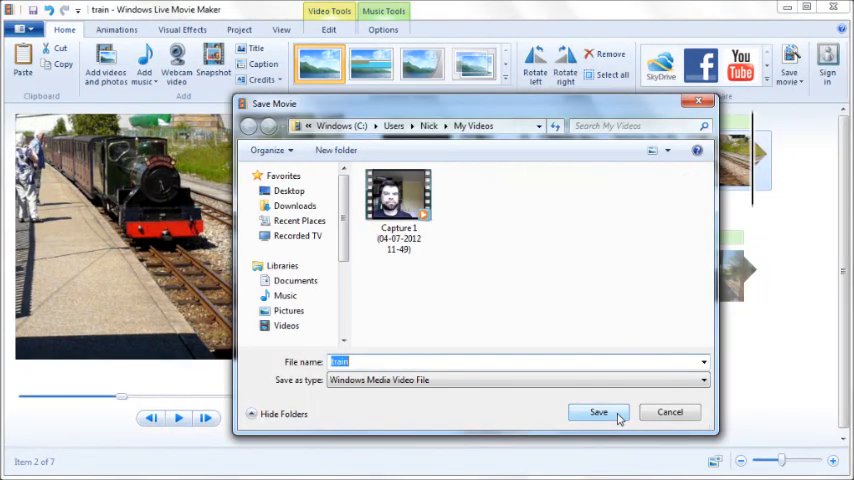
click(598, 412)
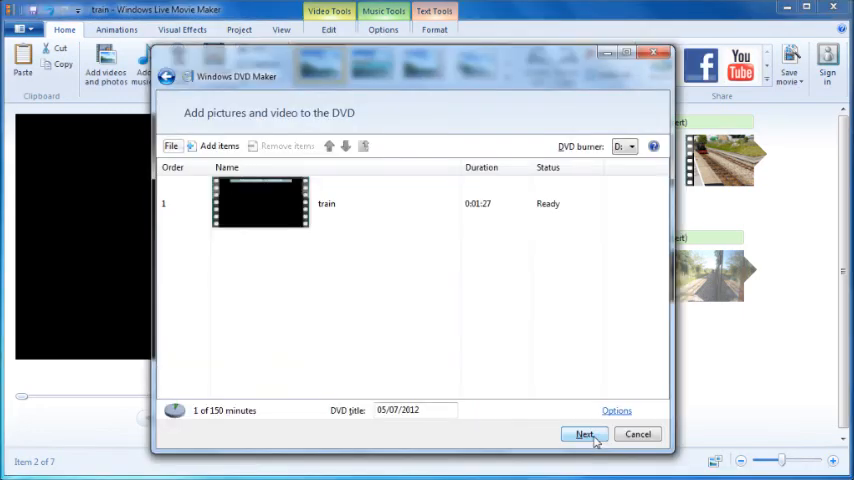
Step: Preview the train DVD menu, then return to the Ready to burn page
click(584, 434)
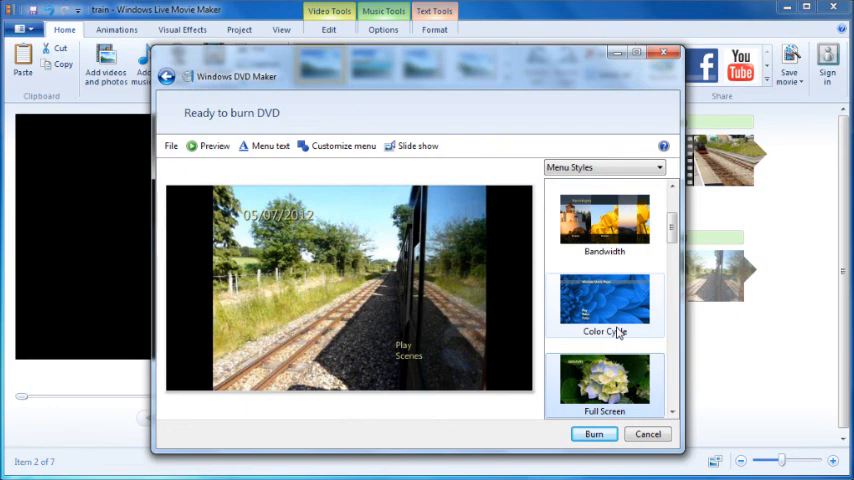
click(213, 146)
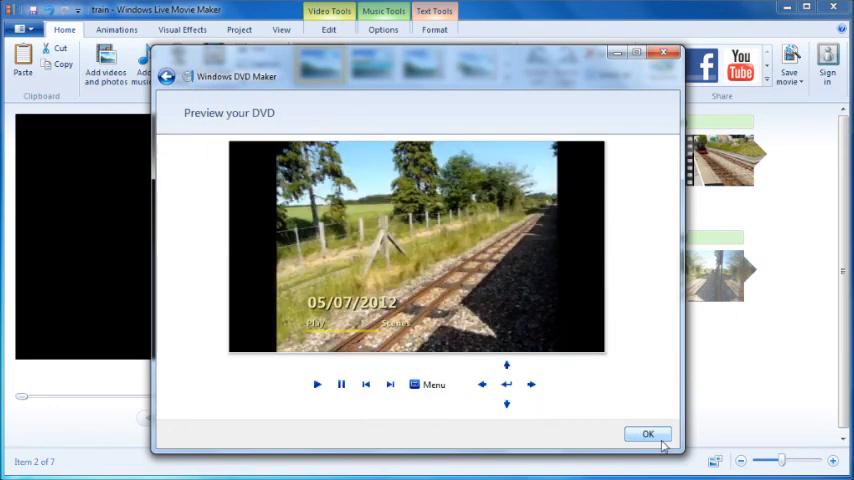
click(647, 434)
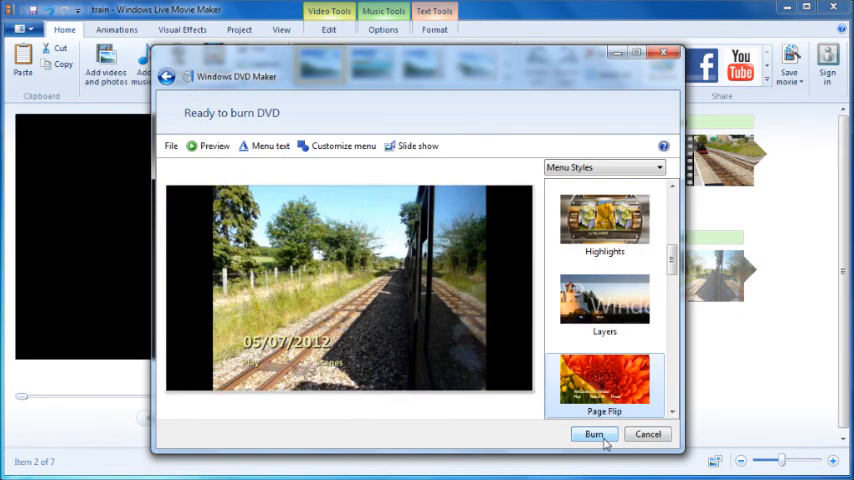